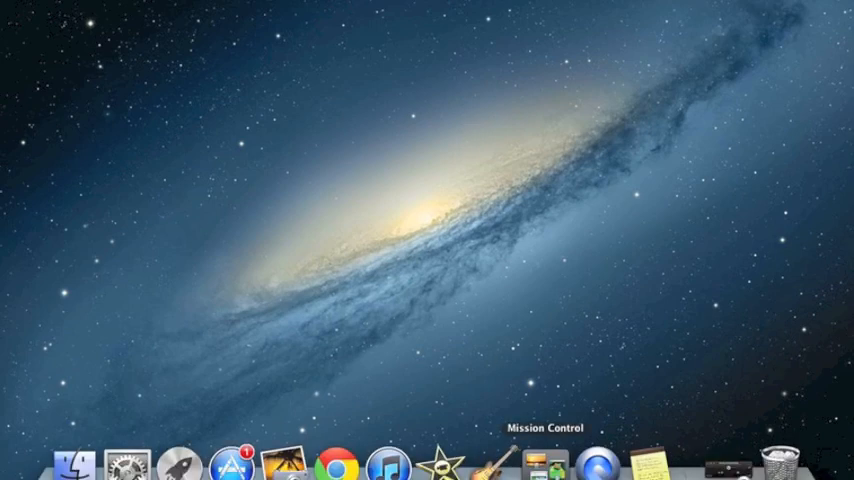
mouse_move(385, 463)
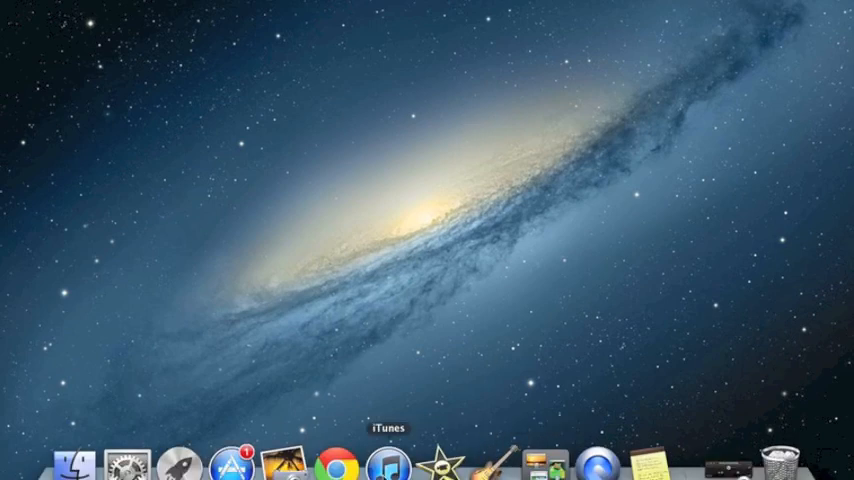
Launch Chrome from the Dock to start loading YouTube
click(346, 463)
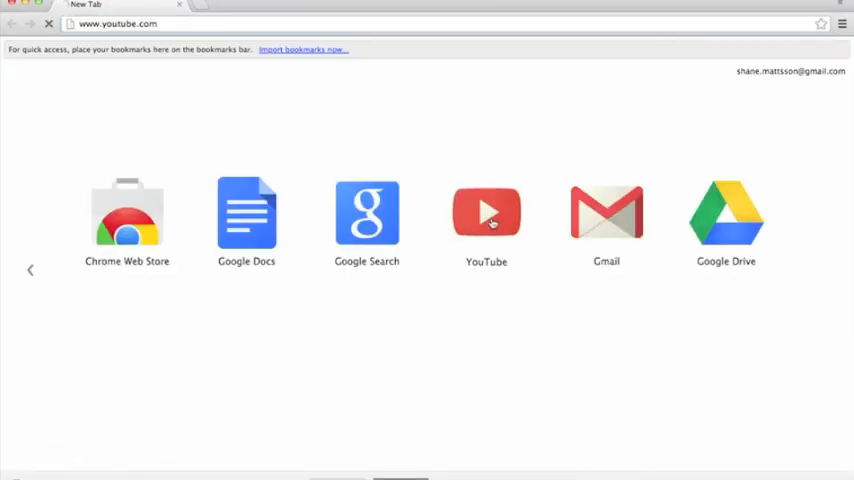
Search YouTube for 'paddling out miike snow' and play the official Paddling Out video
click(486, 212)
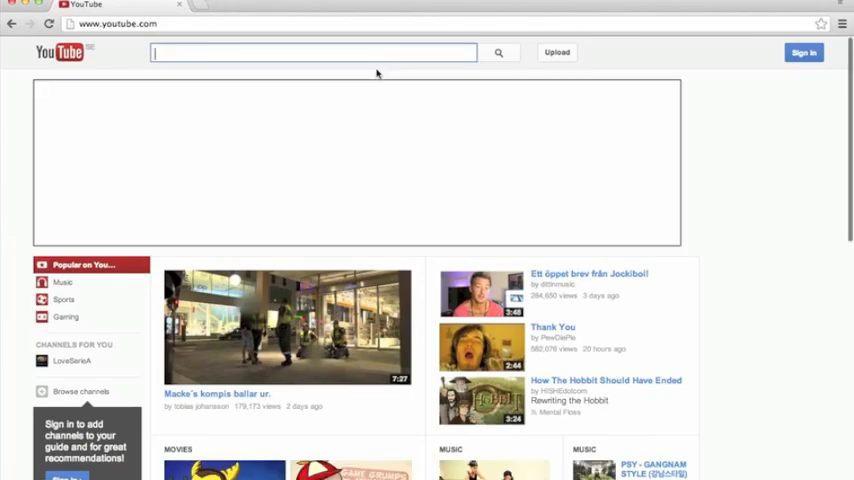
text(pa)
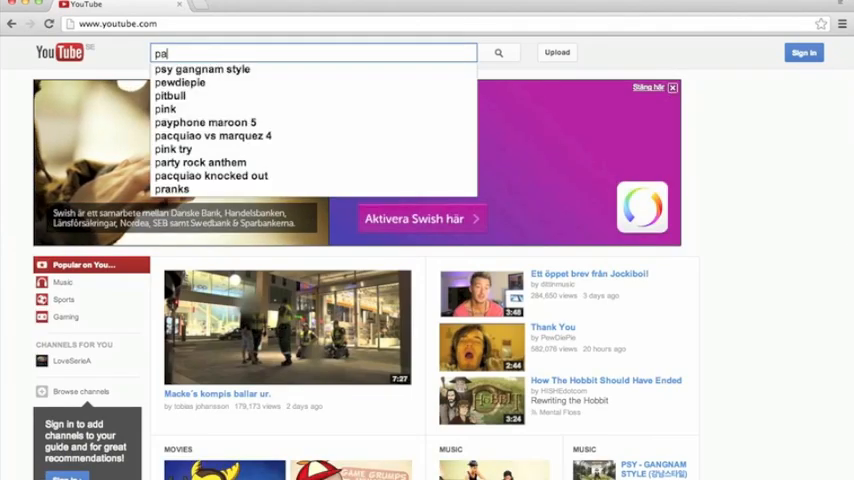
text(paddling out miike snow)
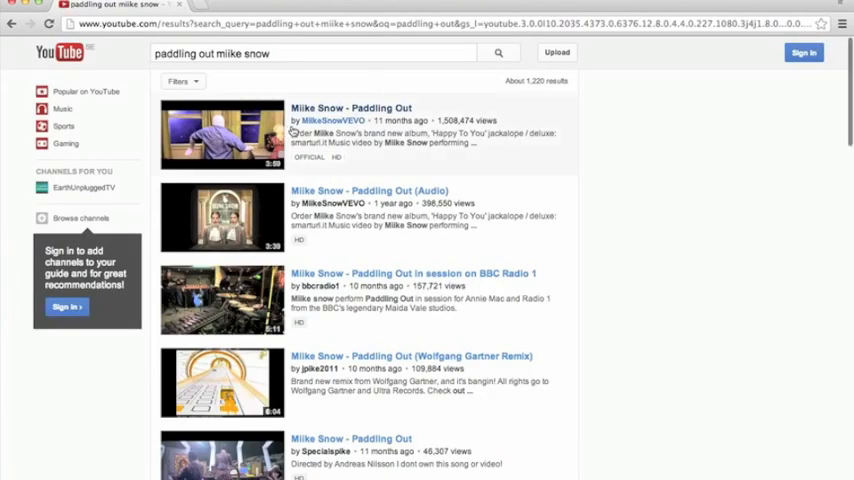
key(volumeup)
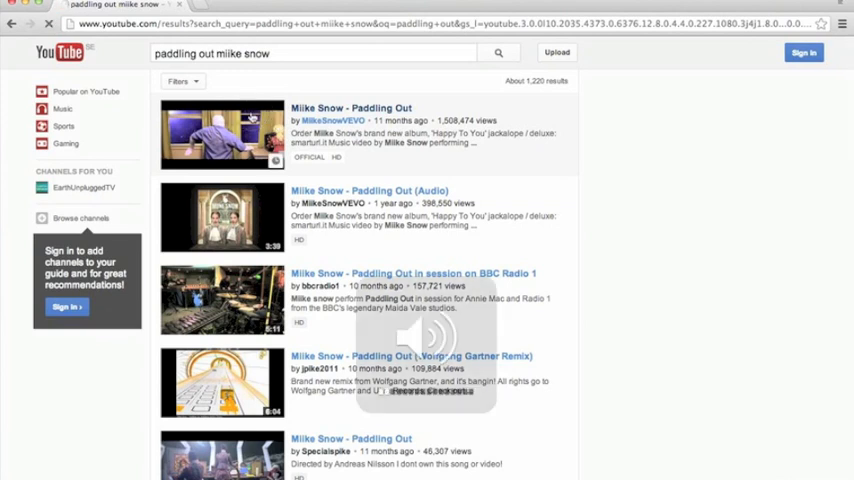
click(222, 133)
text(y)
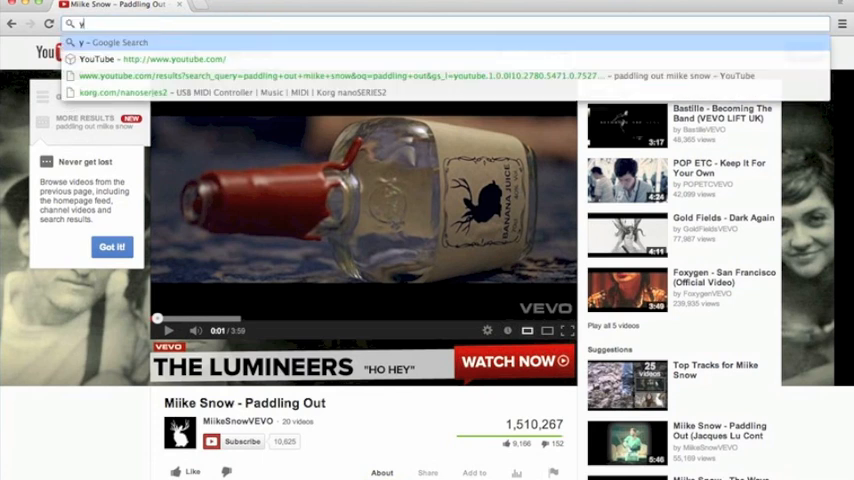
text(outube-mp3.org)
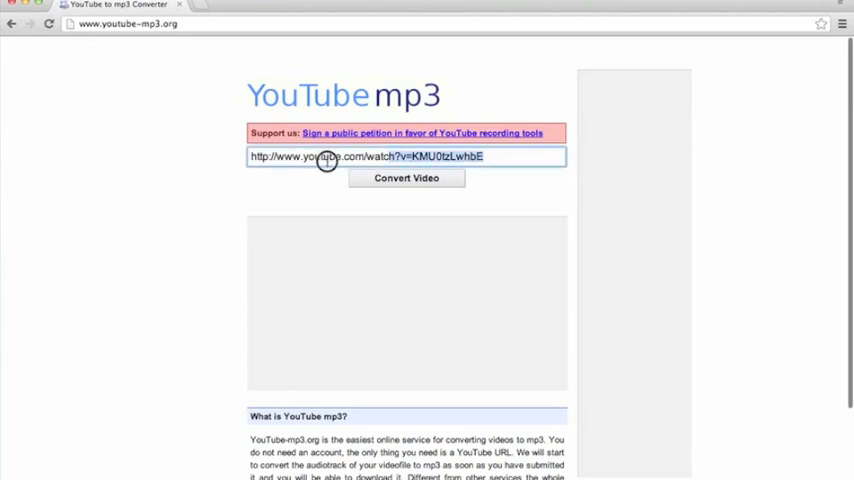
click(406, 156)
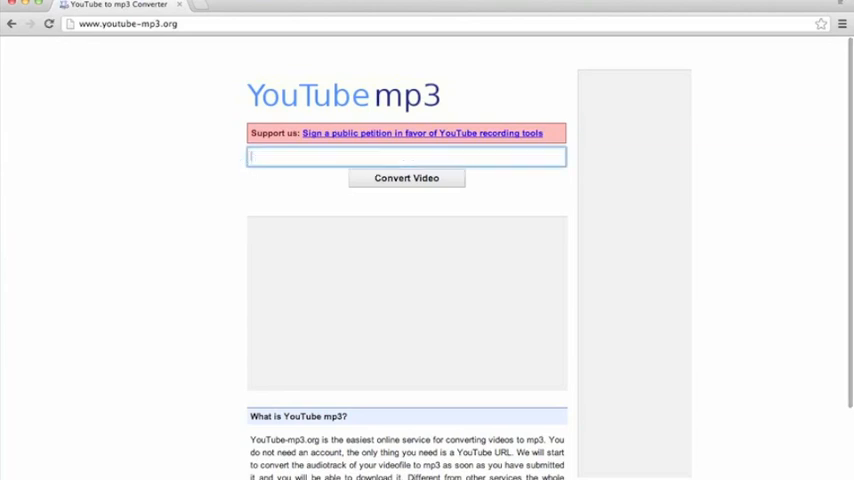
text(http://www.youtube.com/watch?v=nzxYUsnZV6M)
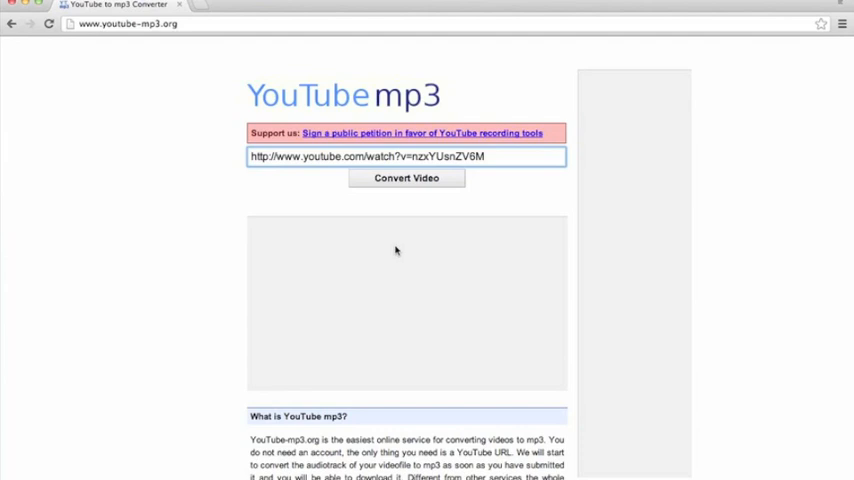
click(406, 177)
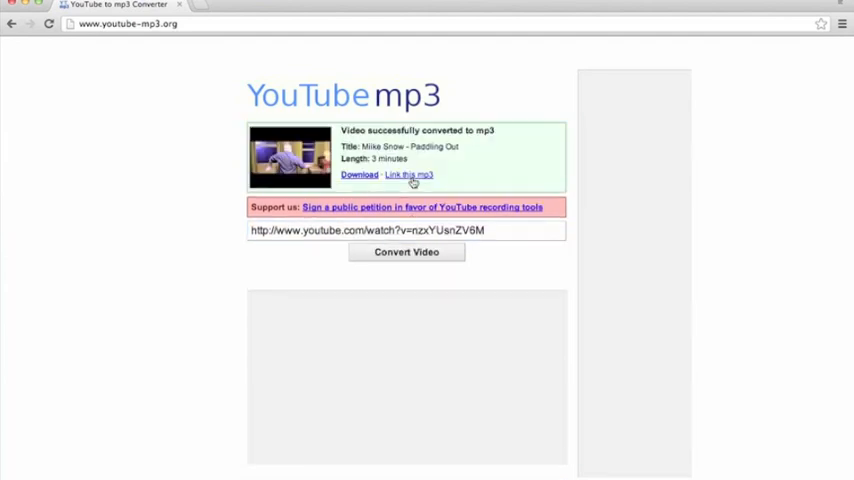
click(358, 175)
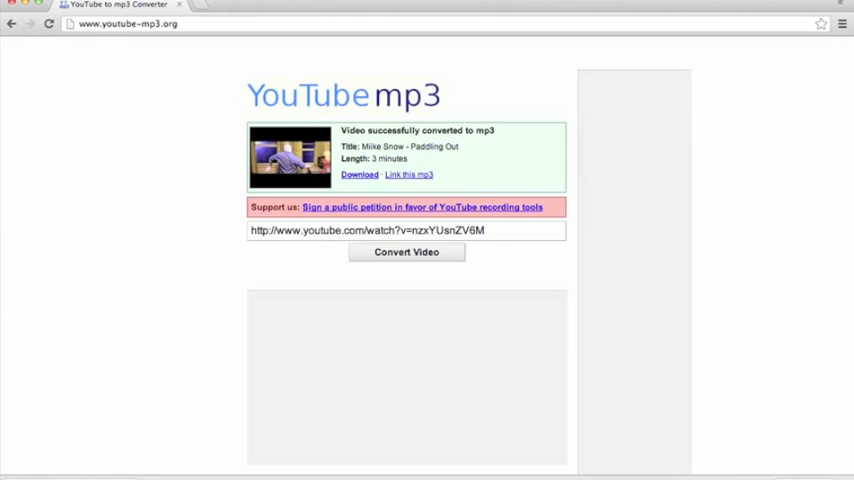
mouse_move(195, 355)
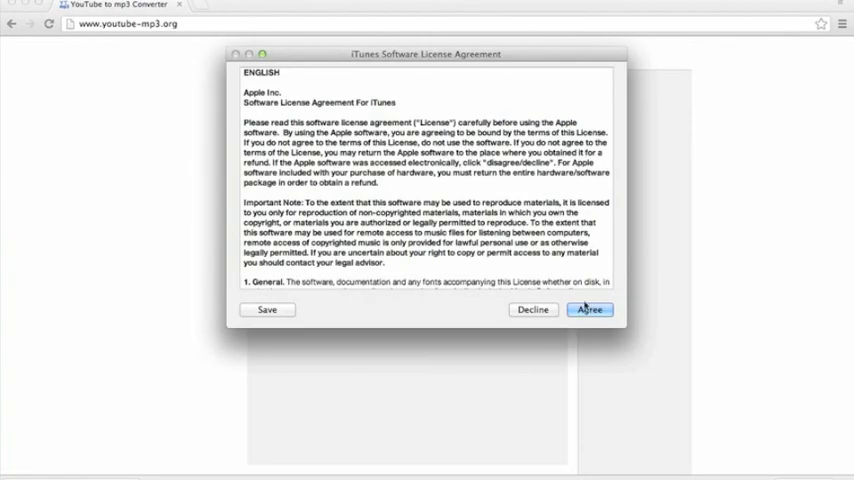
Agree to the iTunes licence and toggle playback of the Paddling Out track
click(589, 309)
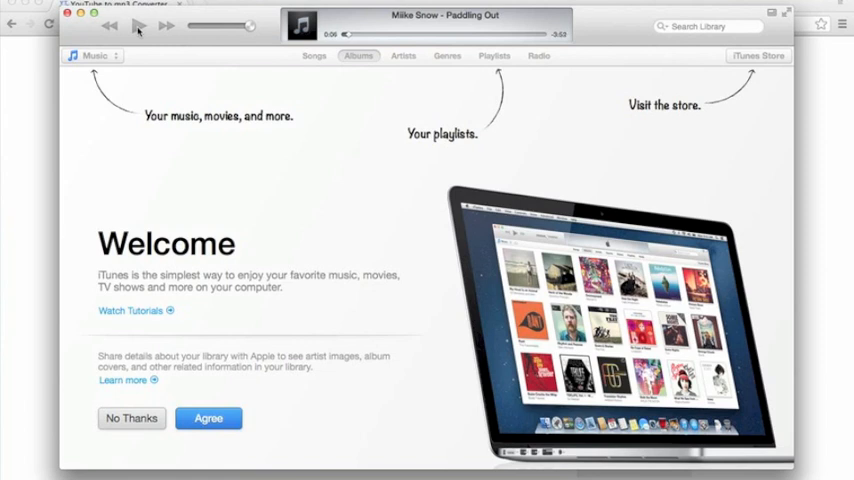
click(139, 26)
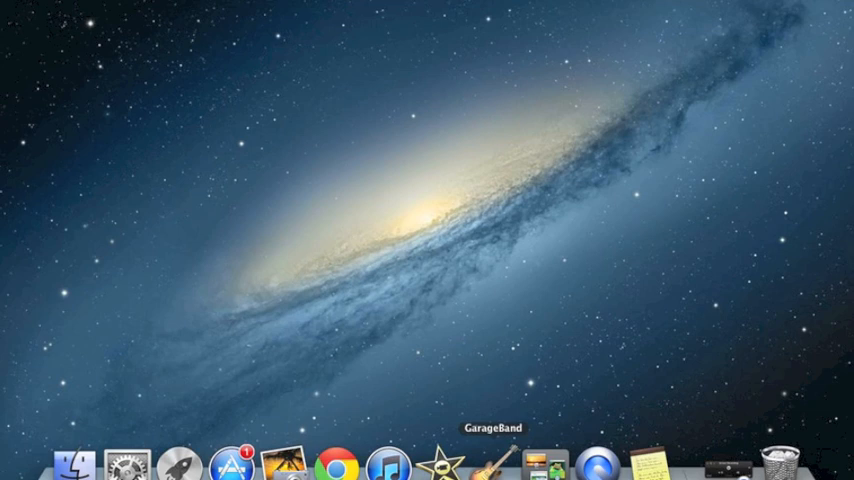
Launch GarageBand and open the 'Paddling out' recent project
click(492, 463)
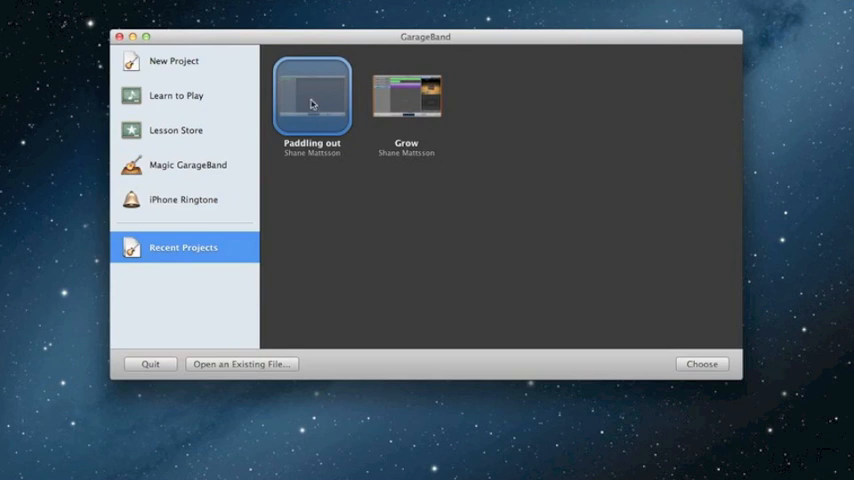
double_click(312, 95)
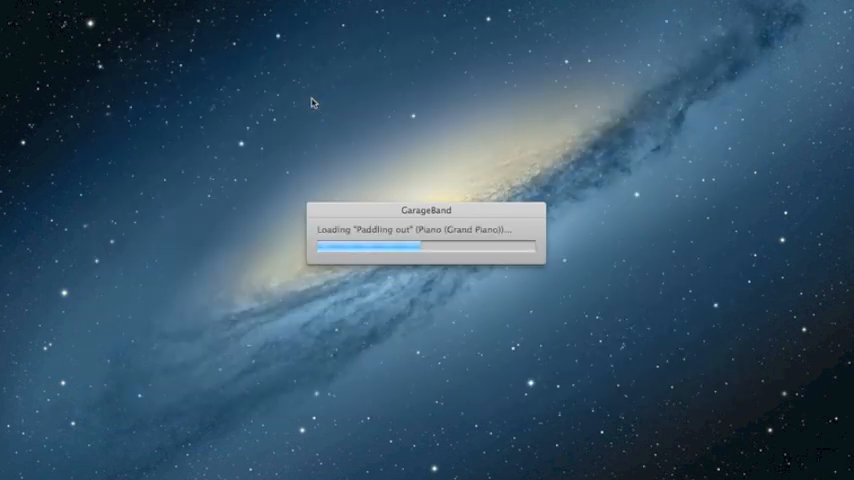